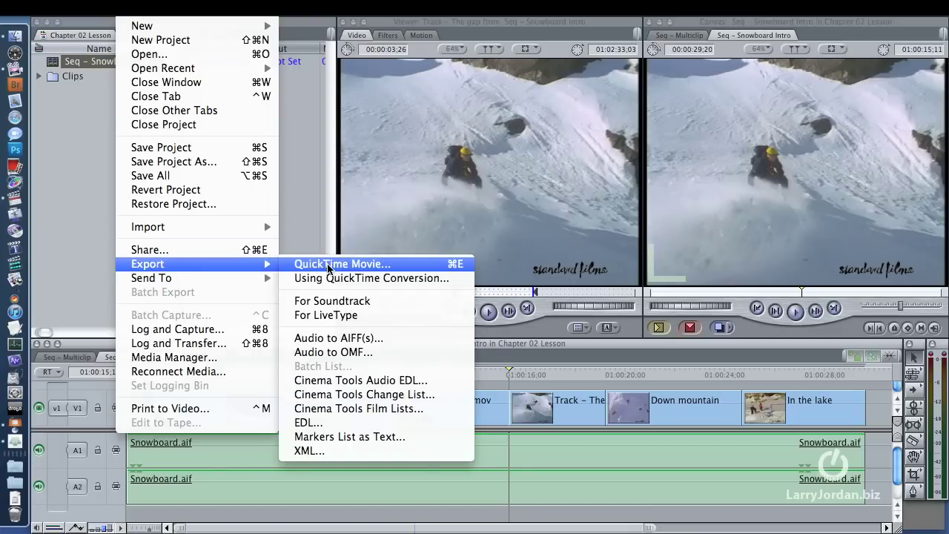
{"action": "mouse_move", "coordinate": [398, 269]}
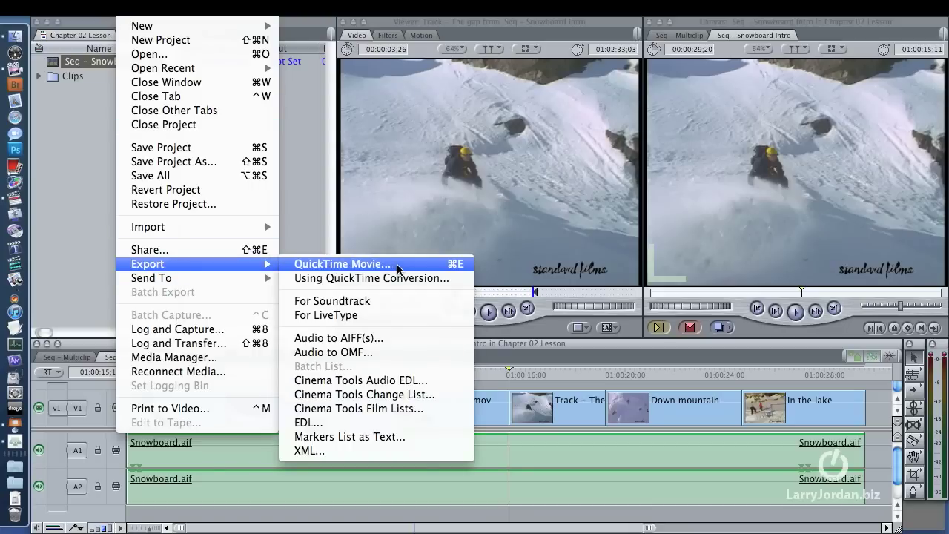
Start a QuickTime Movie export of the sequence from the File > Export menu.
{"action": "left_click", "coordinate": [341, 264]}
{"action": "type", "text": "test"}
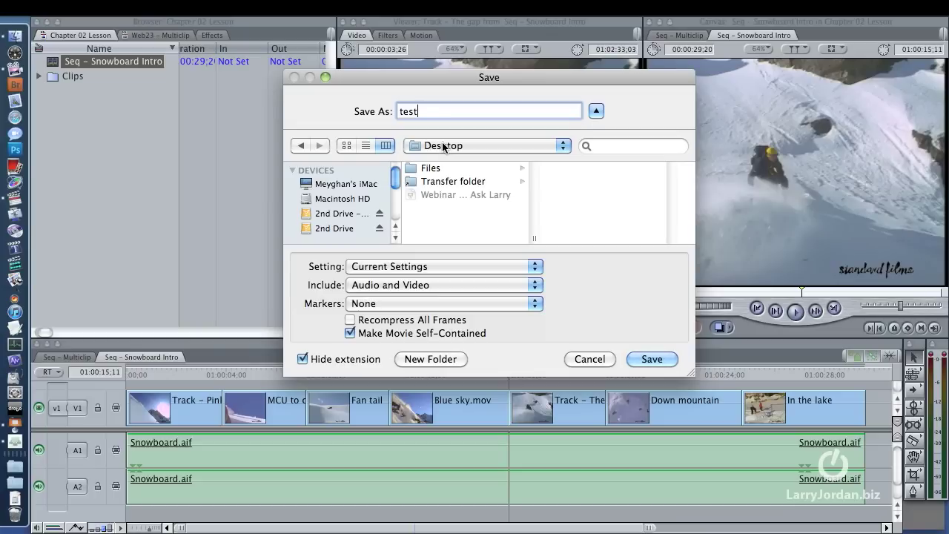
{"action": "mouse_move", "coordinate": [384, 186]}
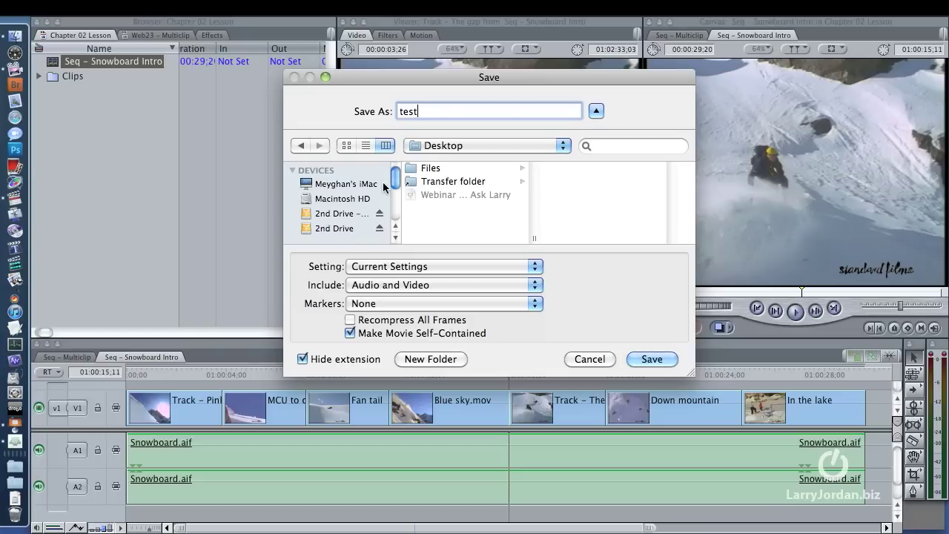
{"action": "mouse_move", "coordinate": [366, 275]}
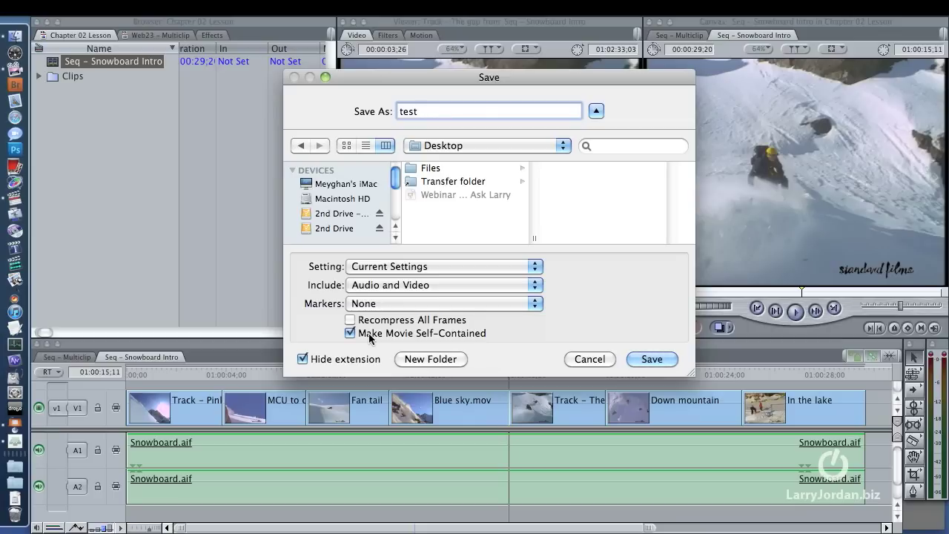
{"action": "mouse_move", "coordinate": [652, 358]}
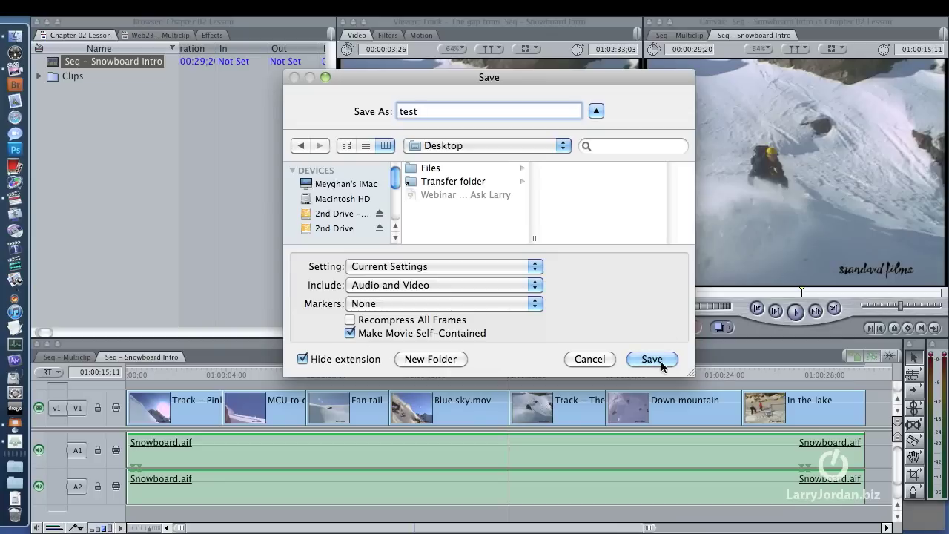
Save the self-contained movie 'test' with audio and video to the Desktop.
{"action": "left_click", "coordinate": [651, 359]}
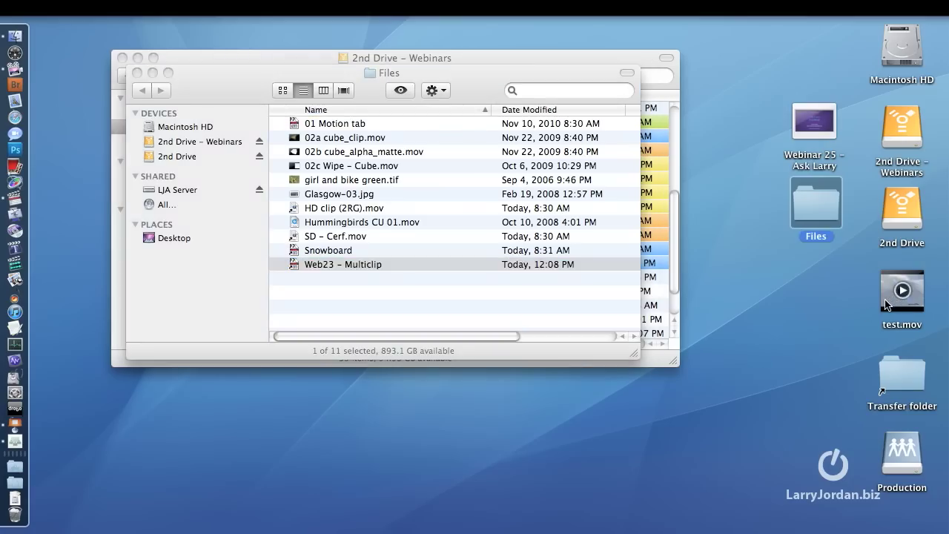
Confirm the exported test.mov is on the Desktop.
{"action": "left_click", "coordinate": [901, 290]}
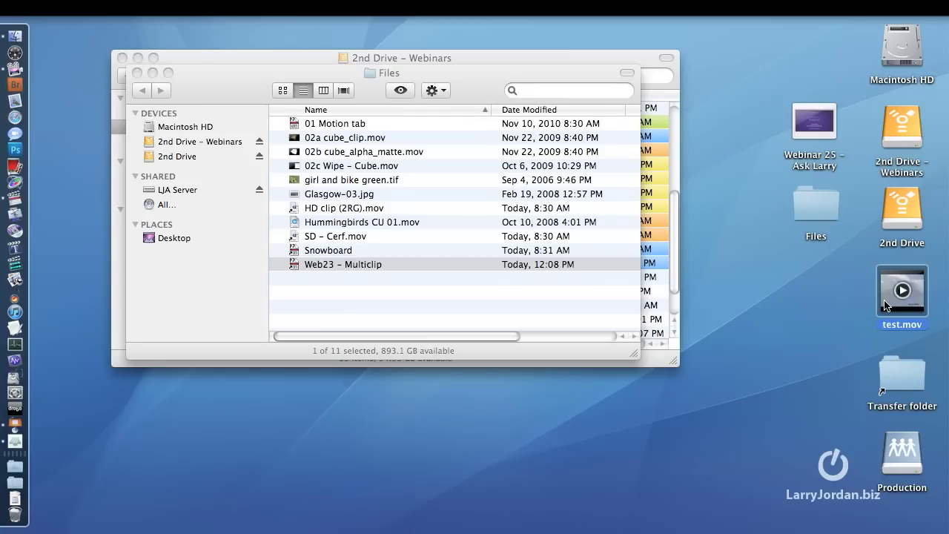
{"action": "mouse_move", "coordinate": [13, 217]}
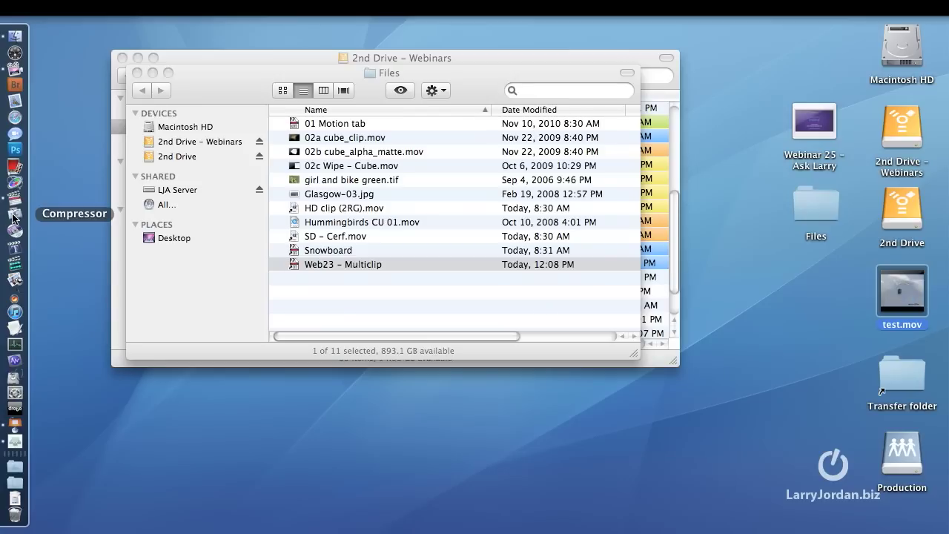
{"action": "mouse_move", "coordinate": [101, 225]}
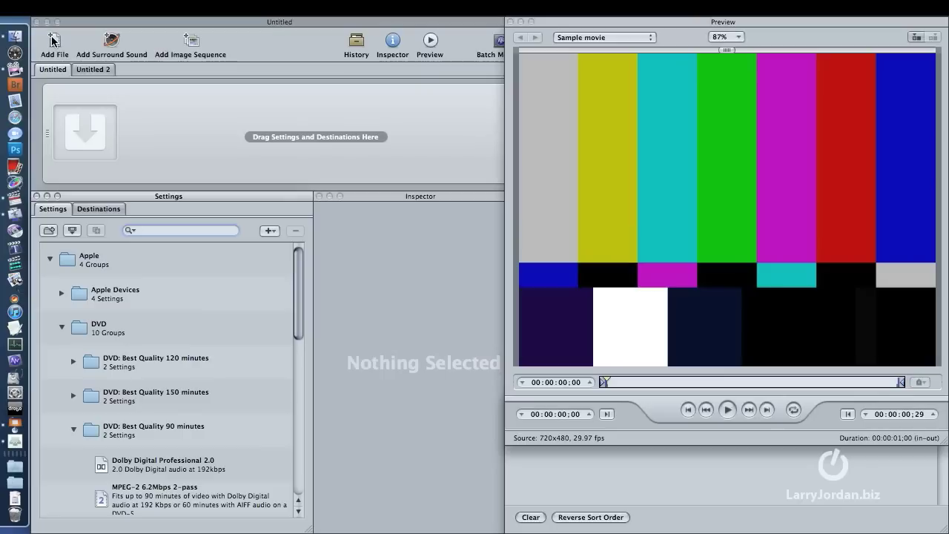
Add test.mov from the Desktop as a job in the Compressor batch.
{"action": "left_click", "coordinate": [53, 41]}
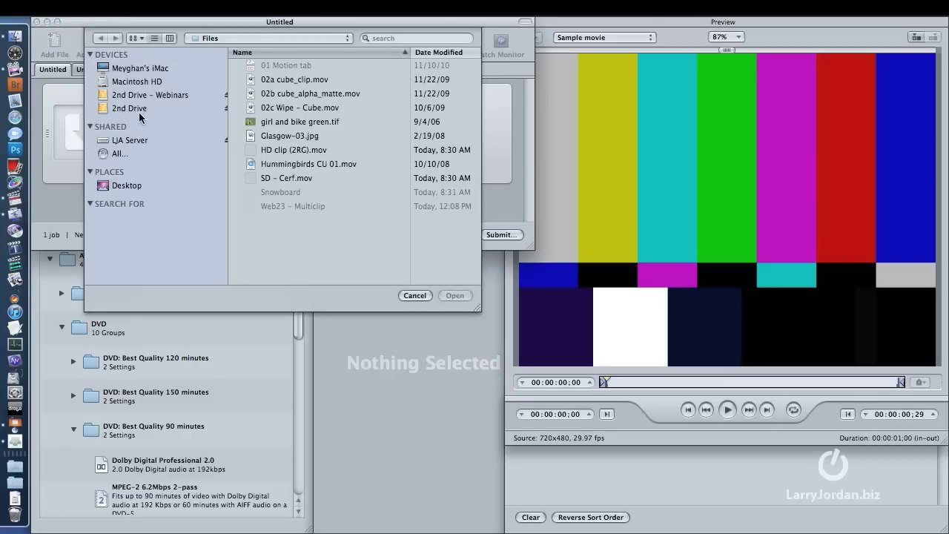
{"action": "left_click", "coordinate": [126, 185]}
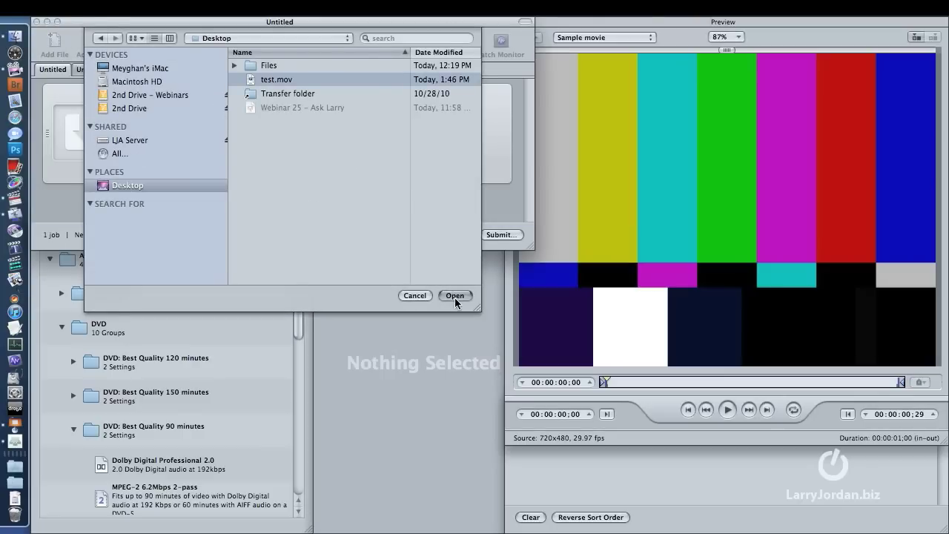
{"action": "left_click", "coordinate": [453, 295]}
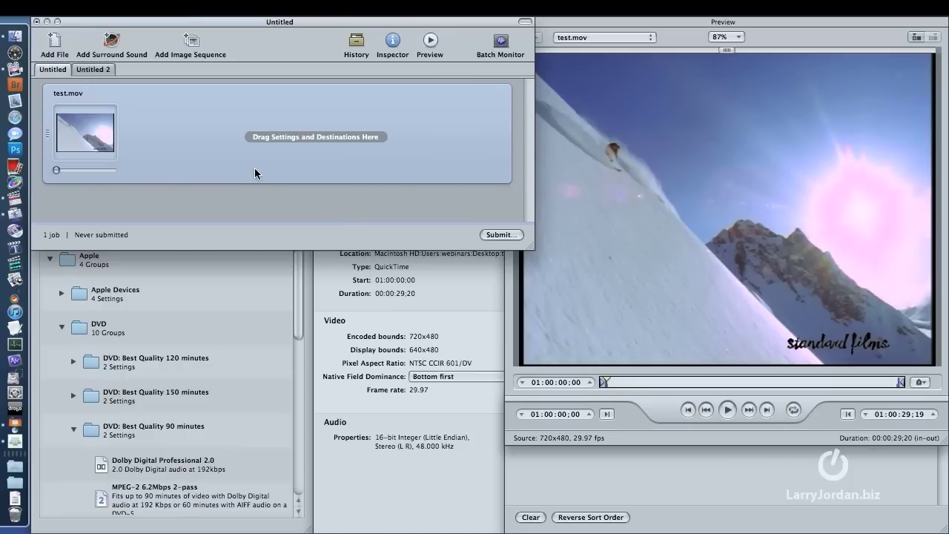
{"action": "mouse_move", "coordinate": [535, 252]}
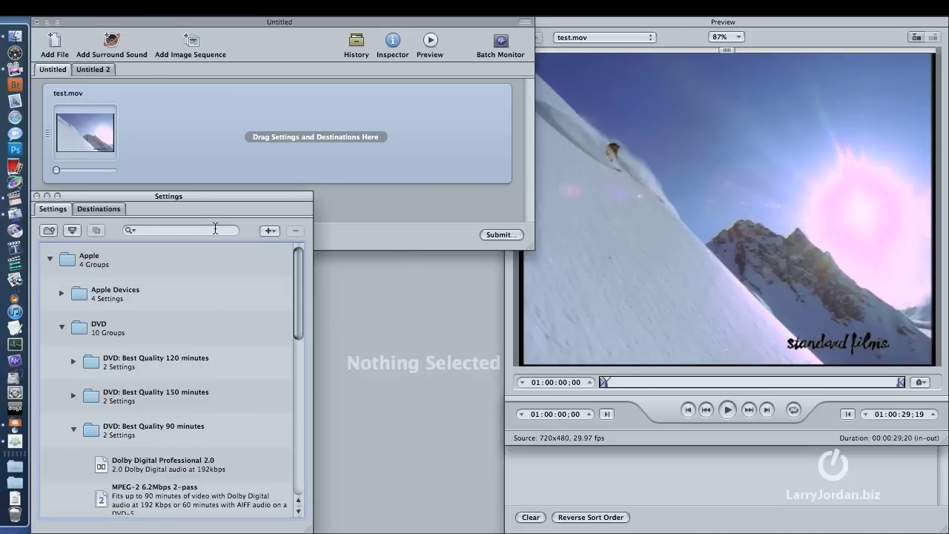
Filter the Settings list to HDV presets by searching 'hdv'.
{"action": "type", "text": "hdv"}
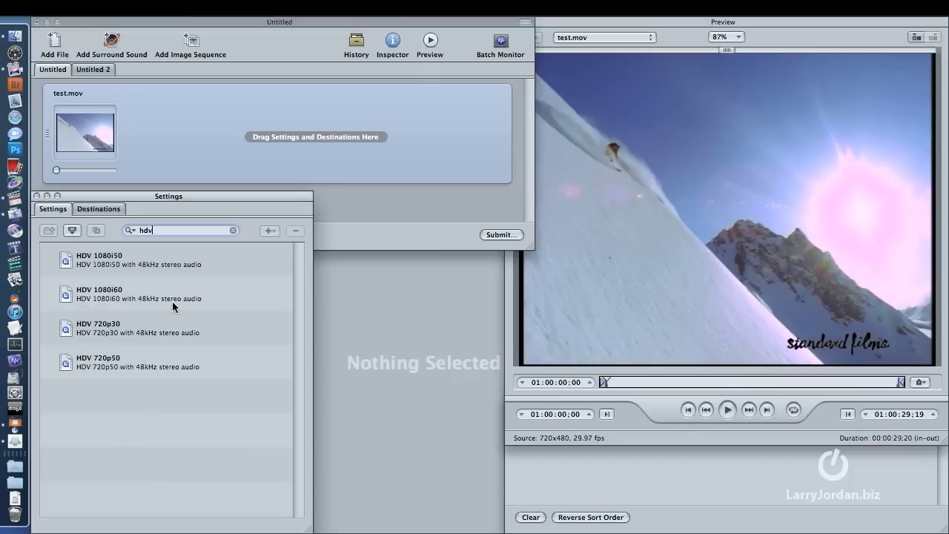
{"action": "mouse_move", "coordinate": [126, 304]}
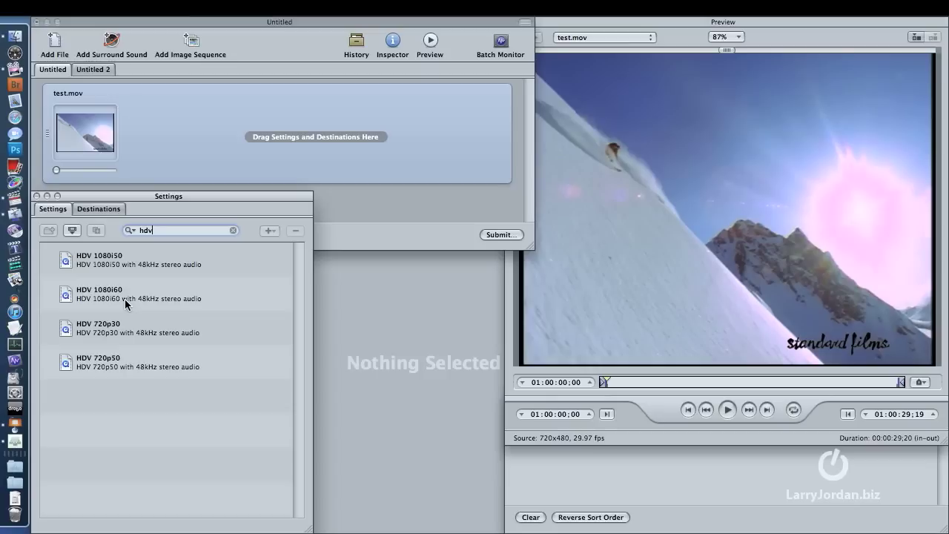
{"action": "mouse_move", "coordinate": [61, 297]}
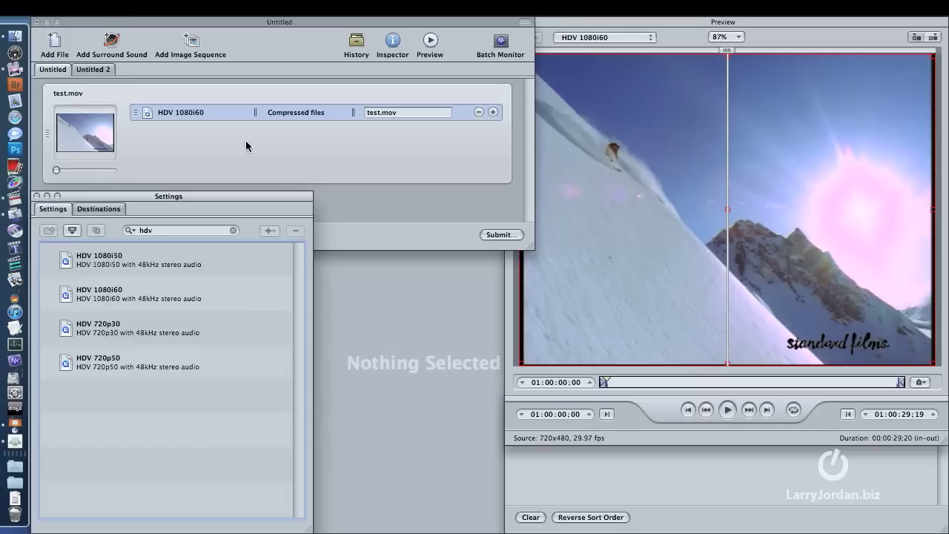
{"action": "mouse_move", "coordinate": [282, 169]}
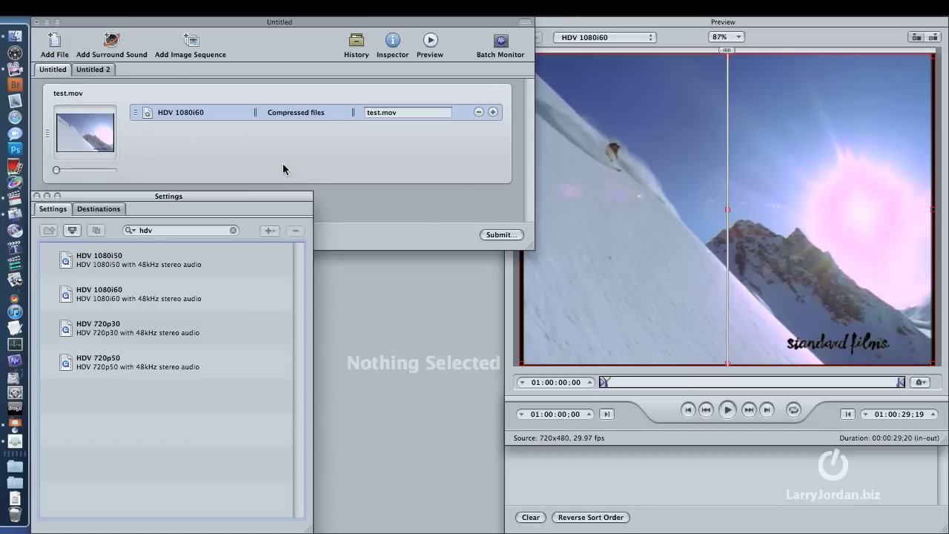
{"action": "mouse_move", "coordinate": [437, 211]}
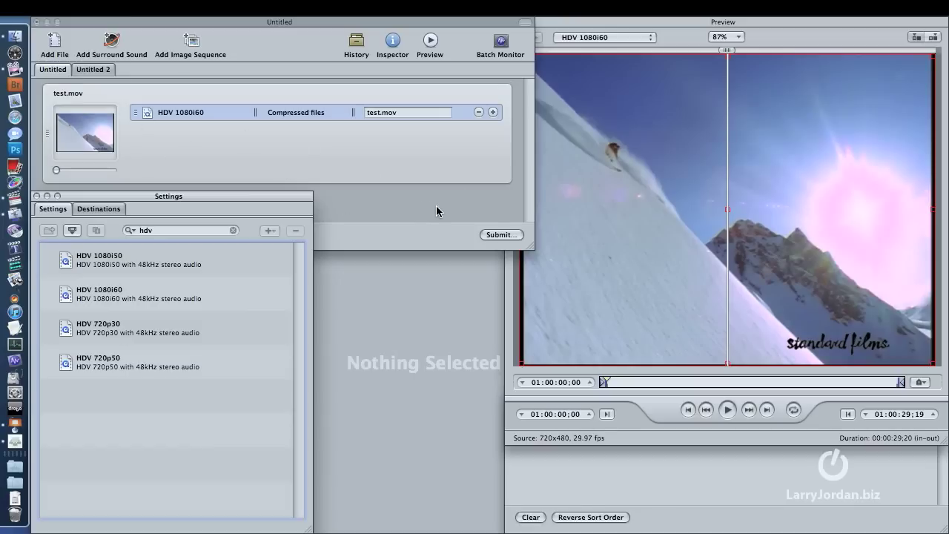